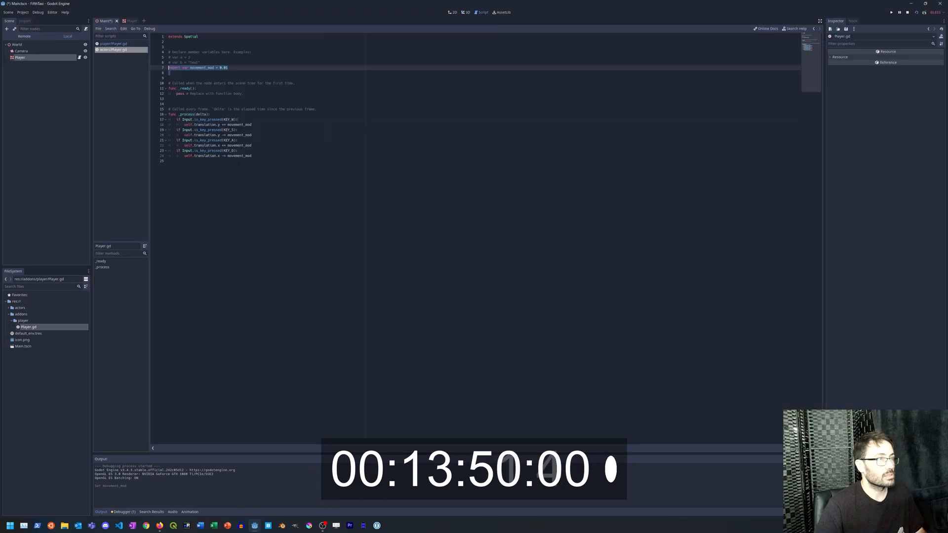
Work on Player.gd and WorldMover.gd's building_spawner, then head to AssetLib for Godot Debug Utility.
{"action": "left_click", "coordinate": [17, 59]}
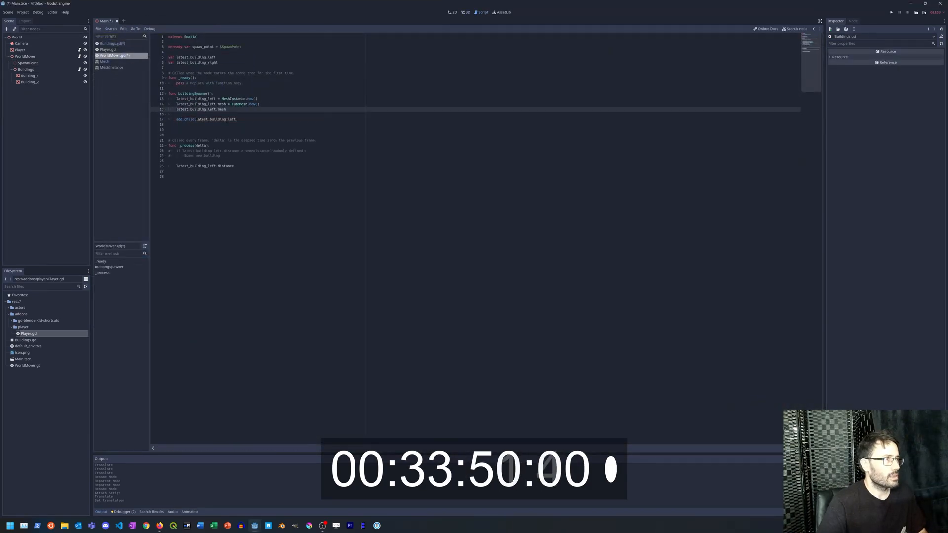
{"action": "left_click", "coordinate": [887, 12]}
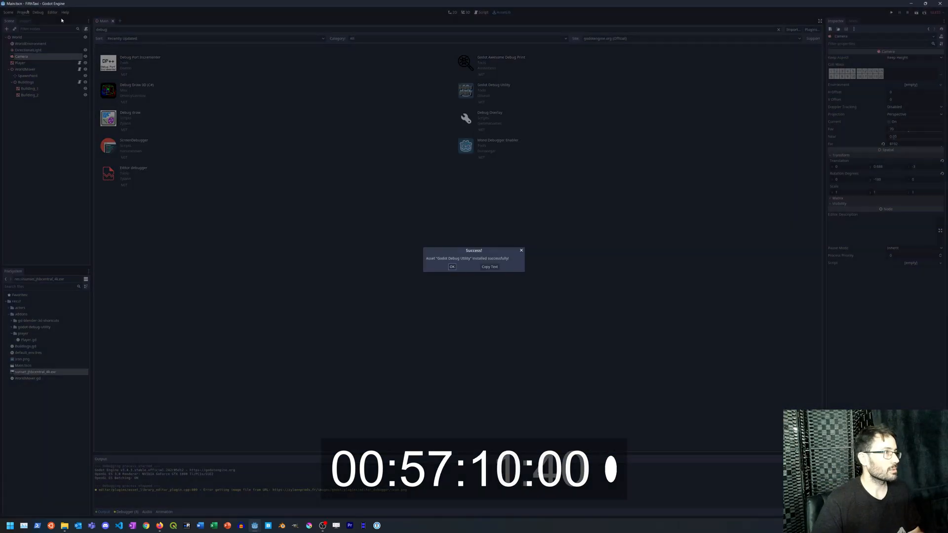
Dismiss the install Success dialog before searching images for 'fifth element taxi scene'.
{"action": "left_click", "coordinate": [451, 266]}
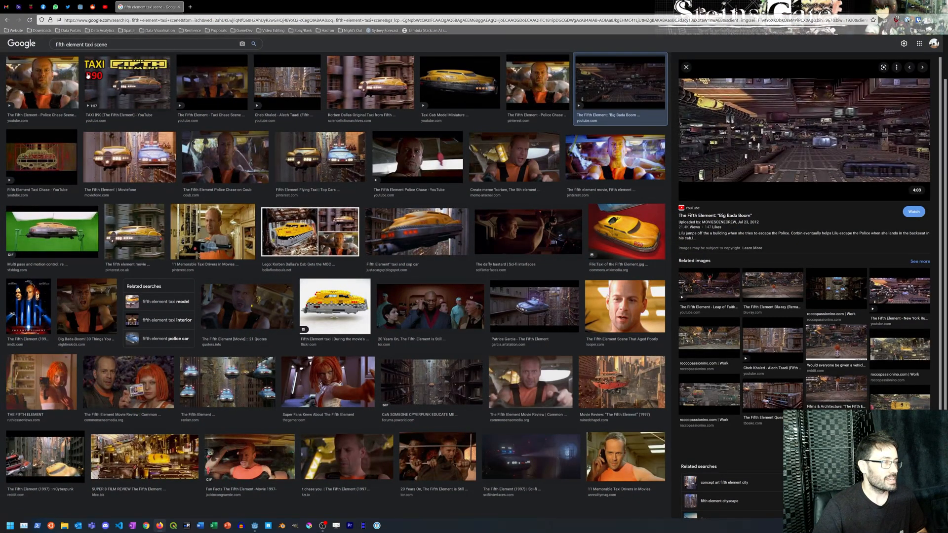
Follow an image result to the YoWorld forum thread with the flying-car chase still.
{"action": "left_click", "coordinate": [431, 387]}
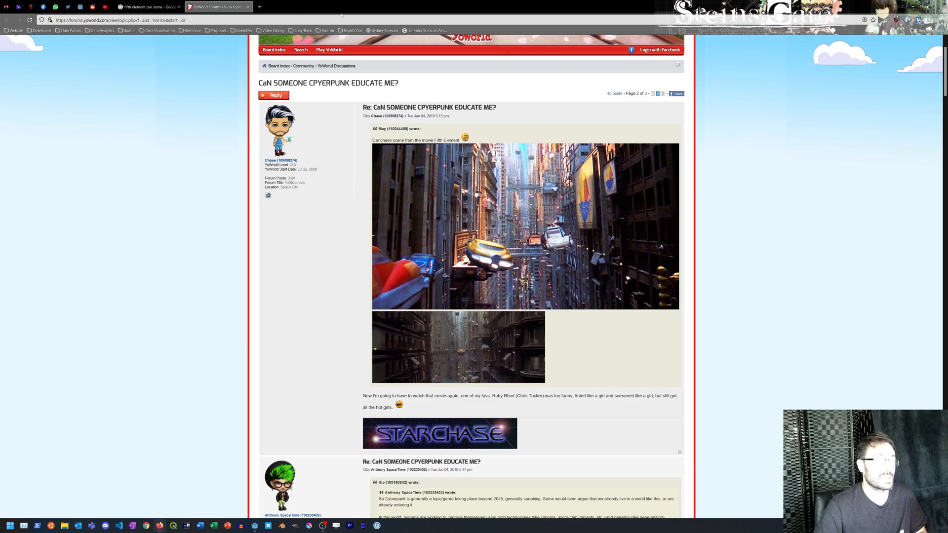
{"action": "scroll", "scroll_direction": "down", "scroll_amount": 3}
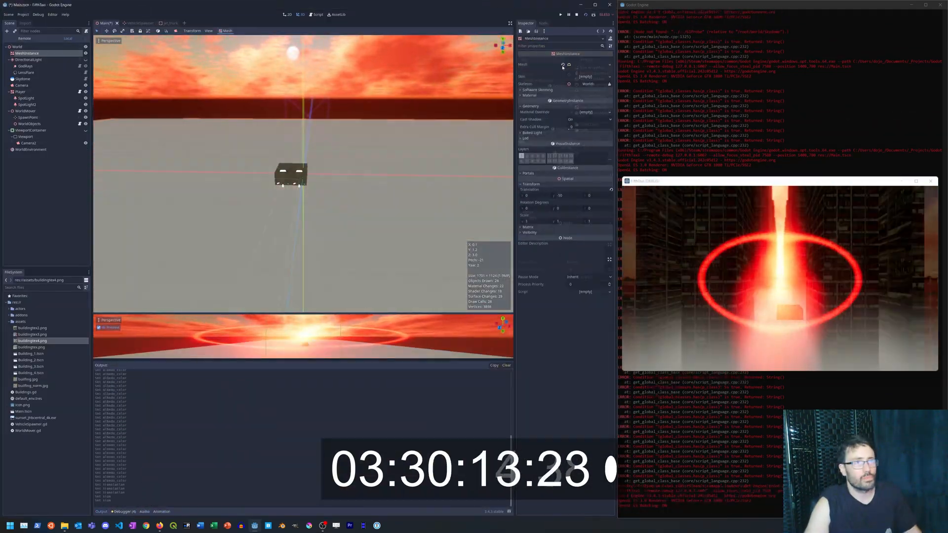
Adjust WorldEnvironment fog and glow, then Skybox sun and atmosphere colours for a whiter haze.
{"action": "left_click", "coordinate": [23, 79]}
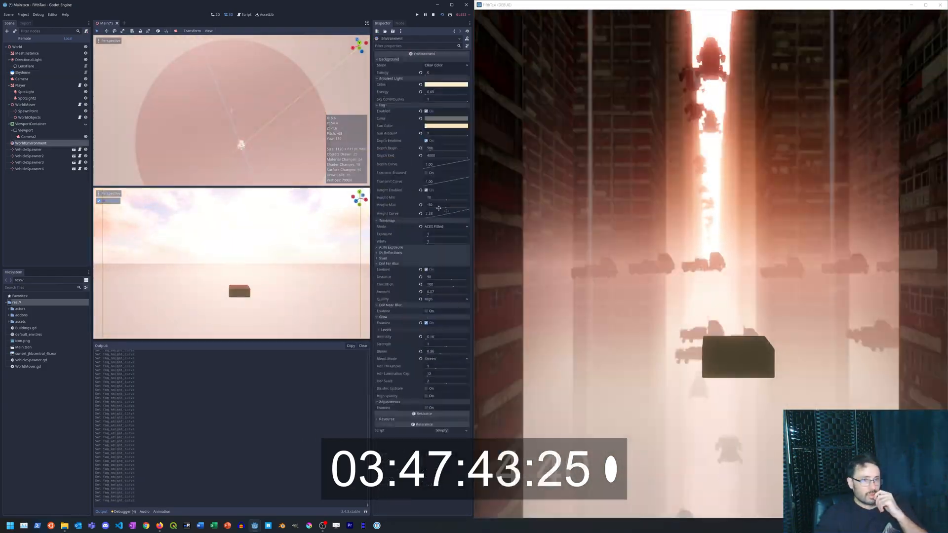
{"action": "left_click", "coordinate": [21, 72]}
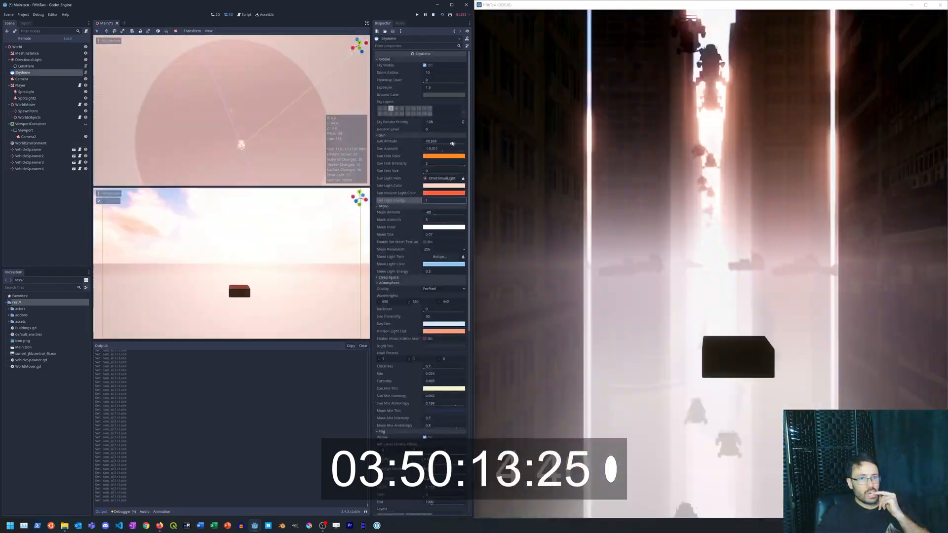